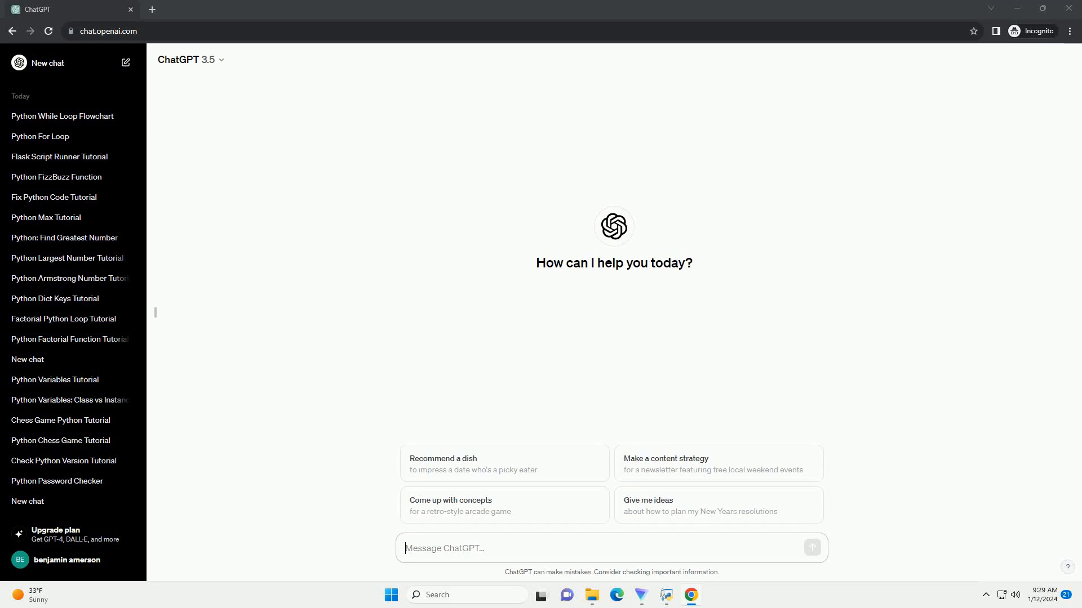
Ask ChatGPT for a tutorial on the Python for-loop flowchart with a code example.
click(811, 548)
text(write an informative tutorial about flowchart of for loop in python with code example)
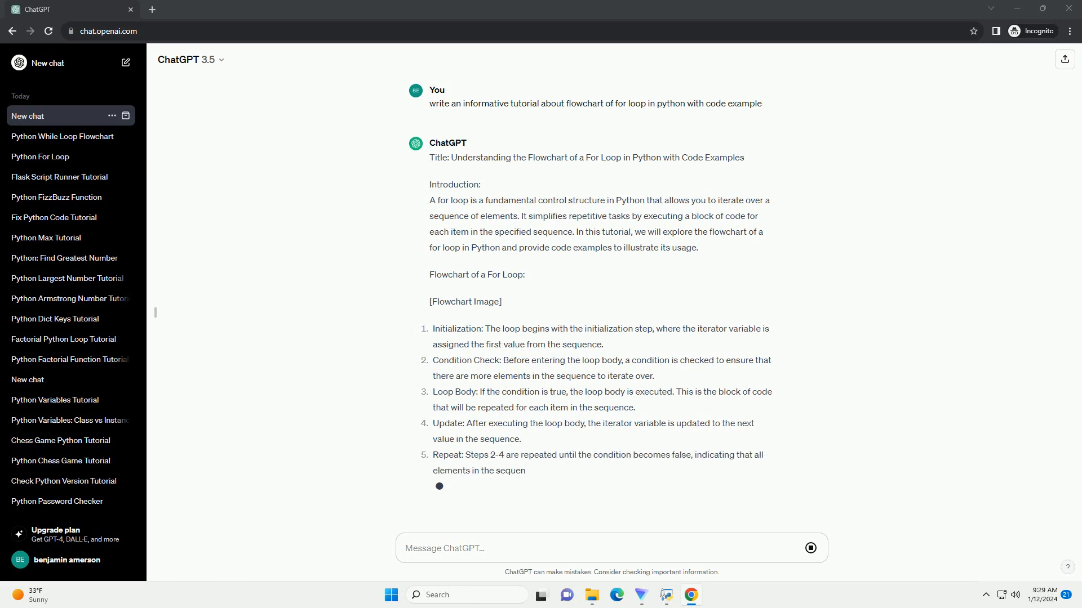
Scroll through the reply until the Python code example, explanation and conclusion appear.
scroll(down, 3)
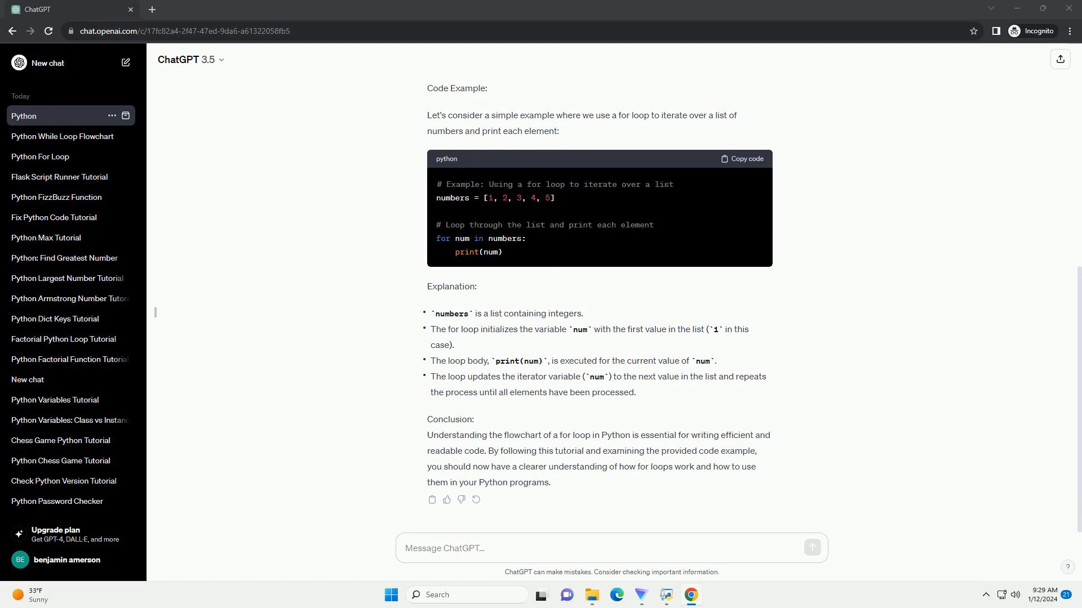
click(45, 115)
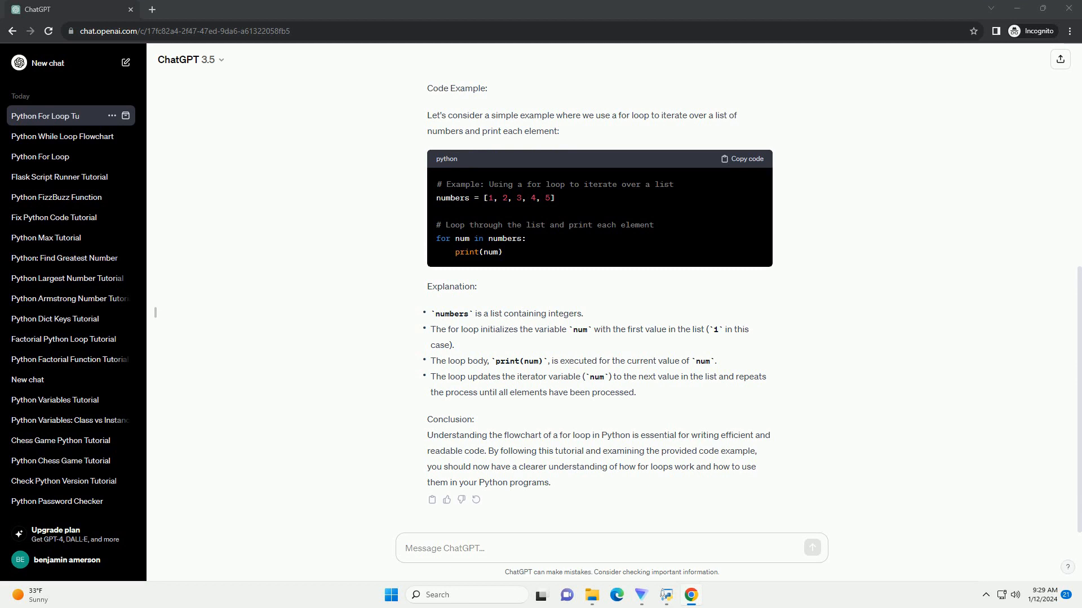